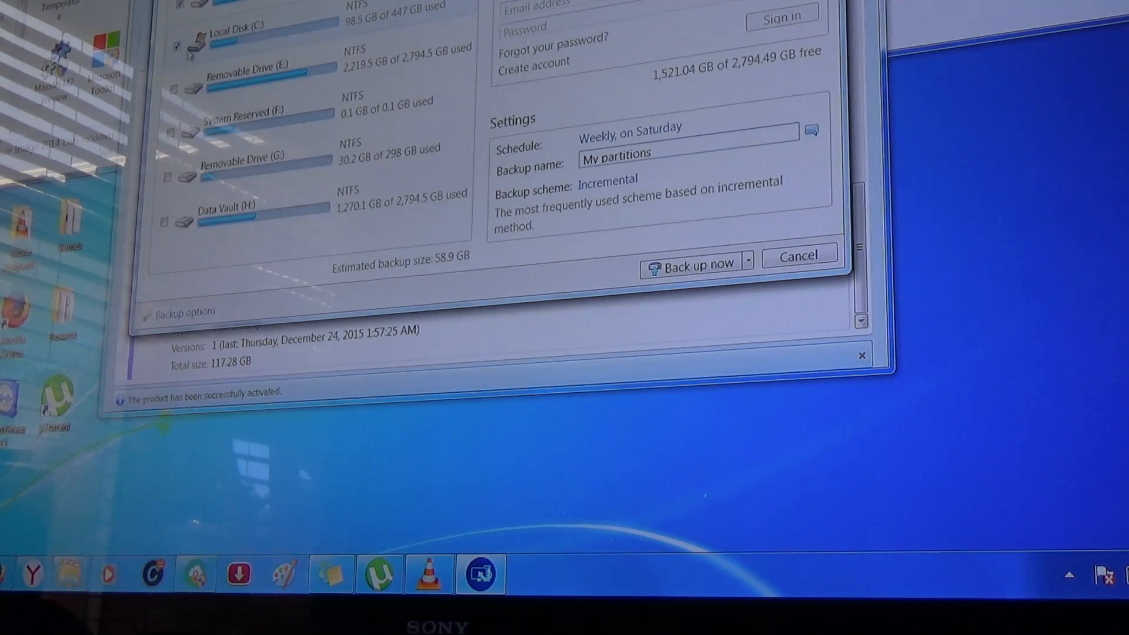
# Switch the backup scheme method from Incremental to Full
pyautogui.click(615, 153)
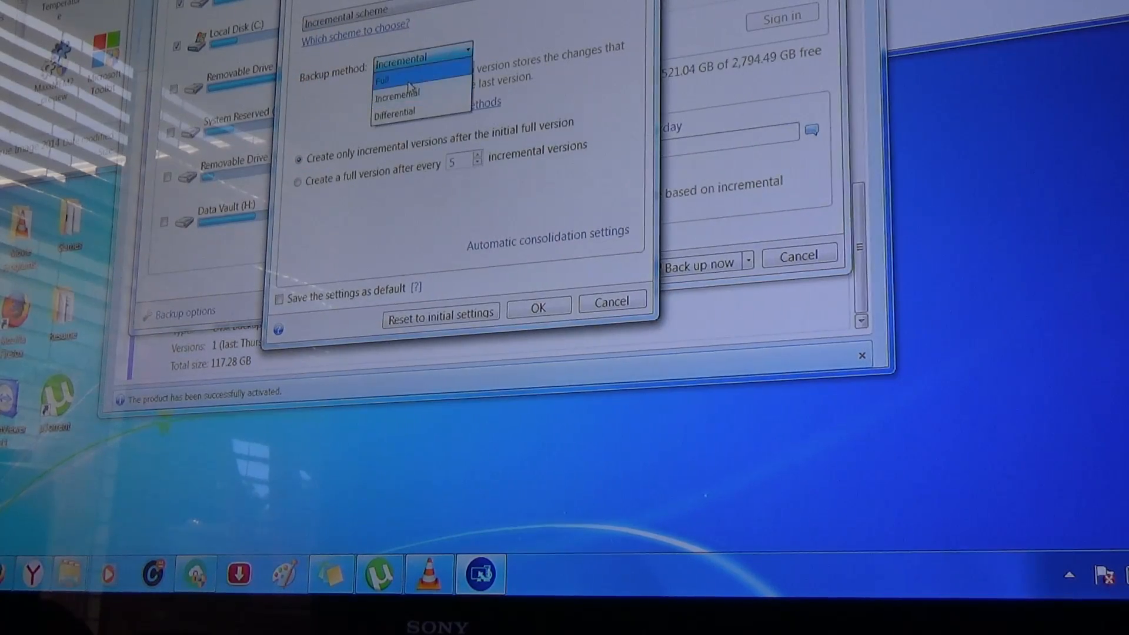
pyautogui.click(389, 80)
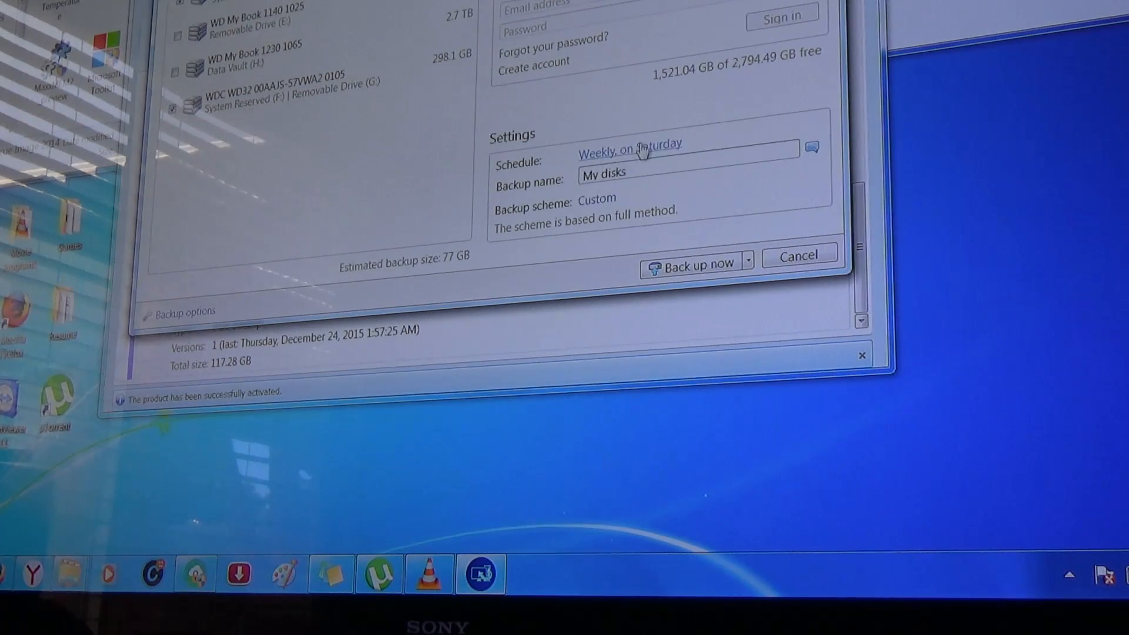
pyautogui.moveTo(692, 261)
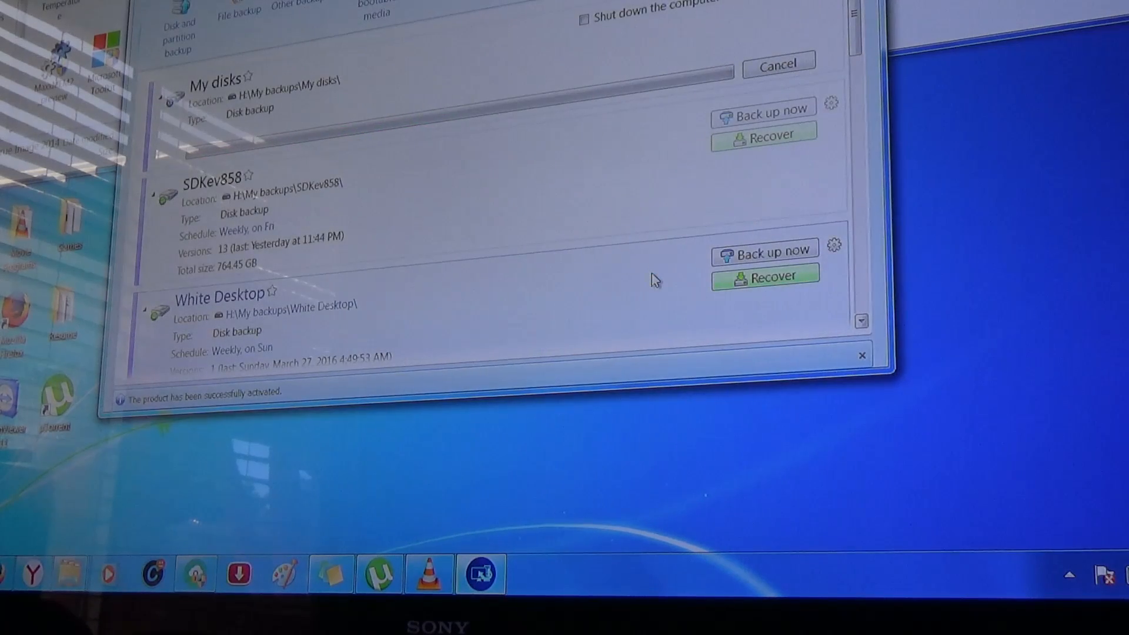
# Start the full 'My disks' backup of the WDC WD320 drive
pyautogui.click(763, 108)
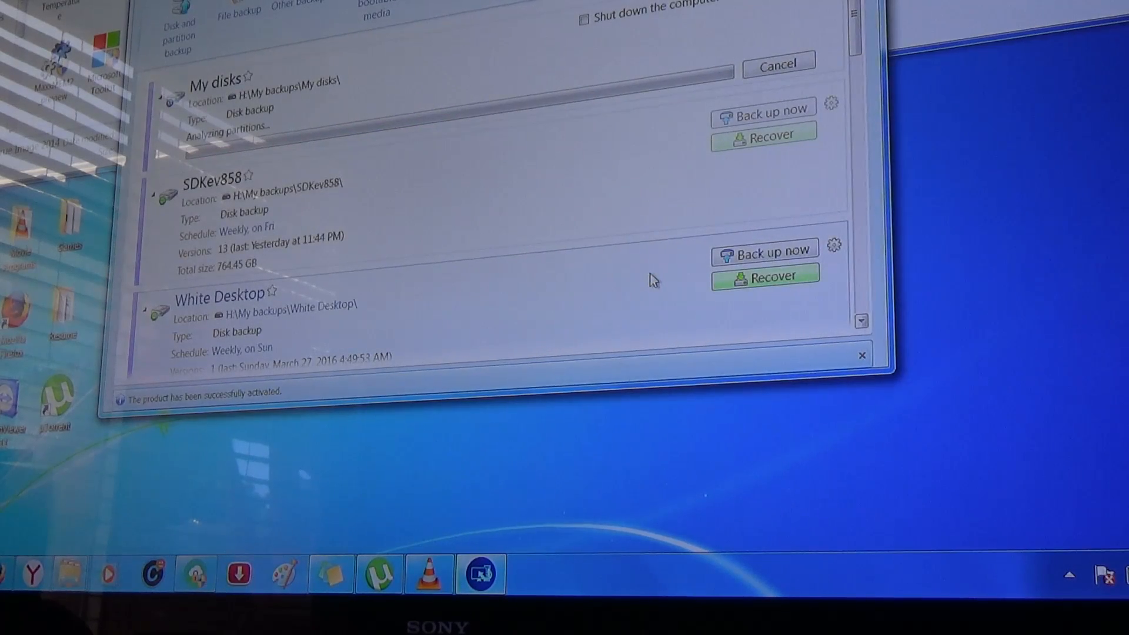